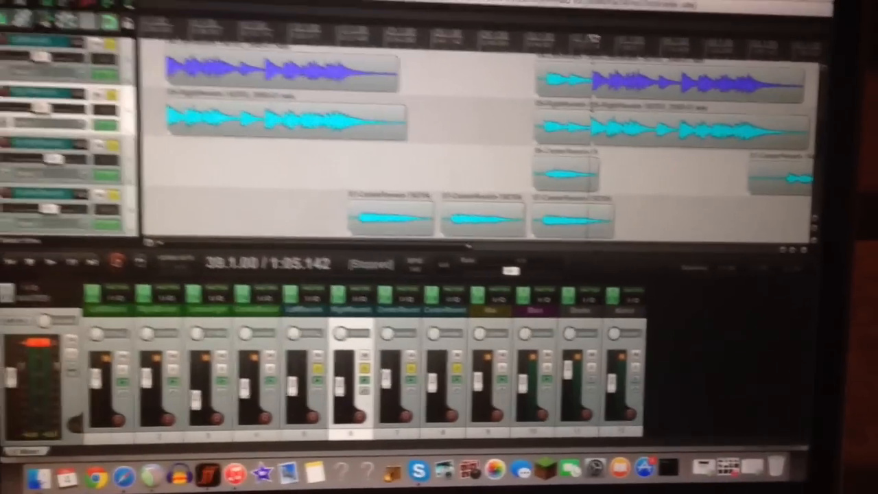
- Start project playback from around bar 39 so the reverb tracks sound through the mixer
{"action": "left_click", "coordinate": [23, 272]}
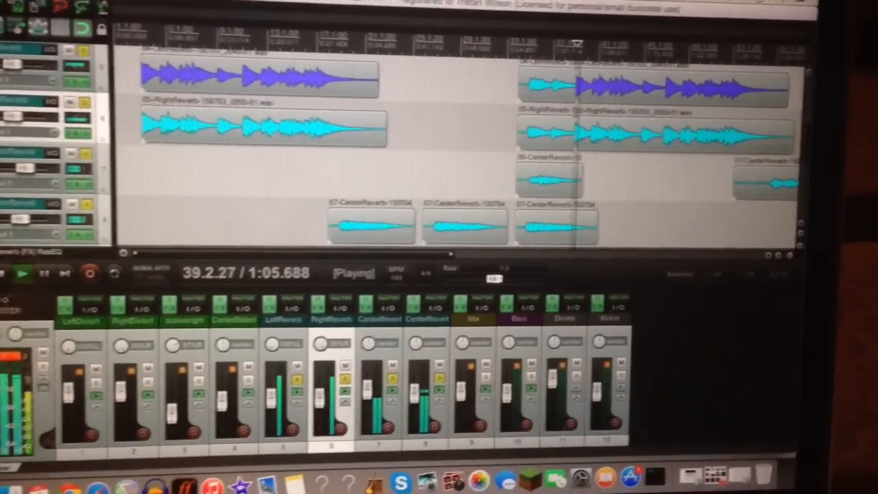